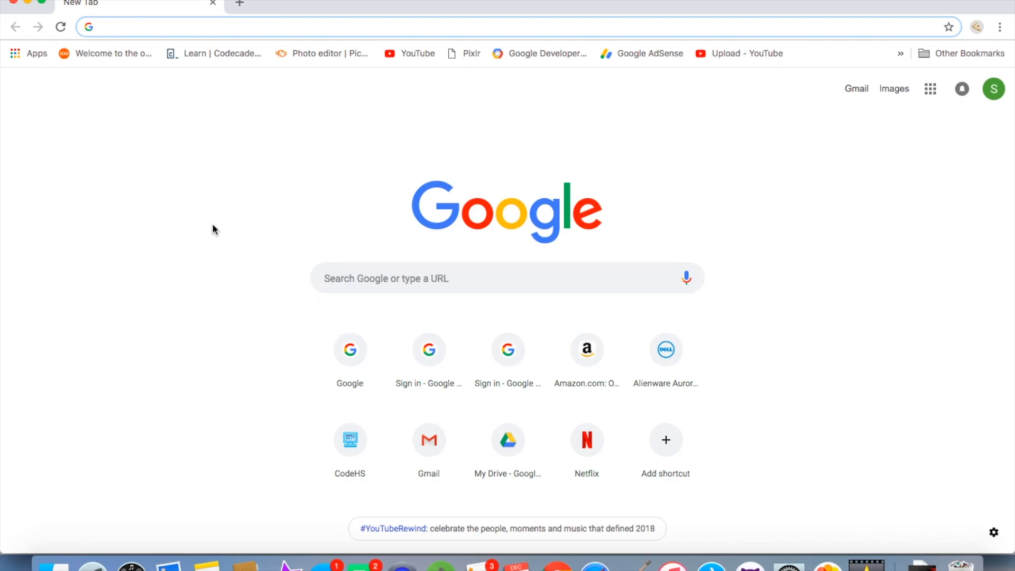
# Step: Search for 'videopad' and open the NCH Software VideoPad Video Editor page
pyautogui.write('videopad&oq=vi&aqs=chrome.0.69i59l2j69i60l3j69i57.1167j0j7&sourceid=chrome&ie=UTF-8')
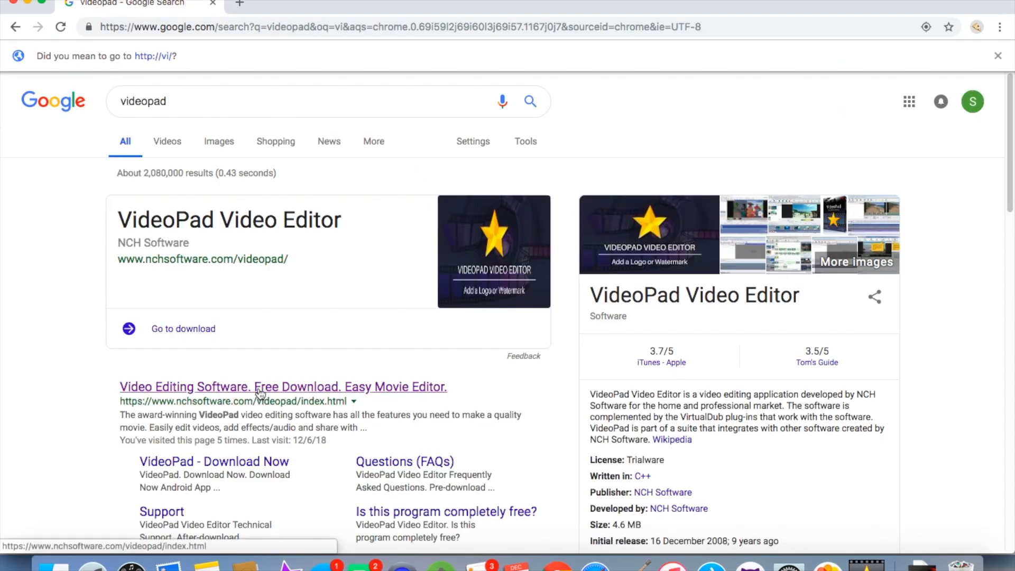
pyautogui.click(283, 386)
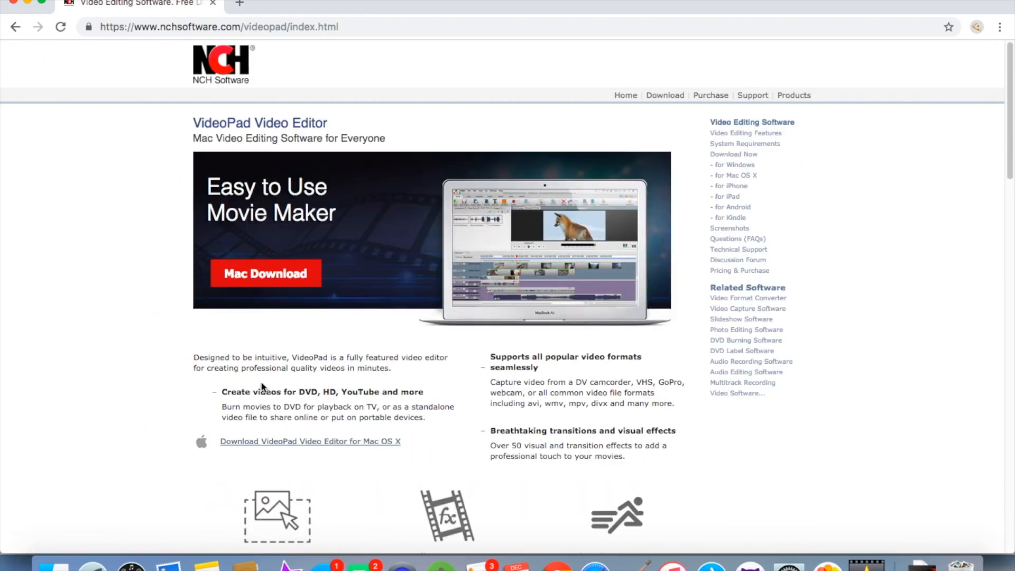
# Step: Scroll down to the 'Download Video Editing Software' section with platform links
pyautogui.scroll(-3)
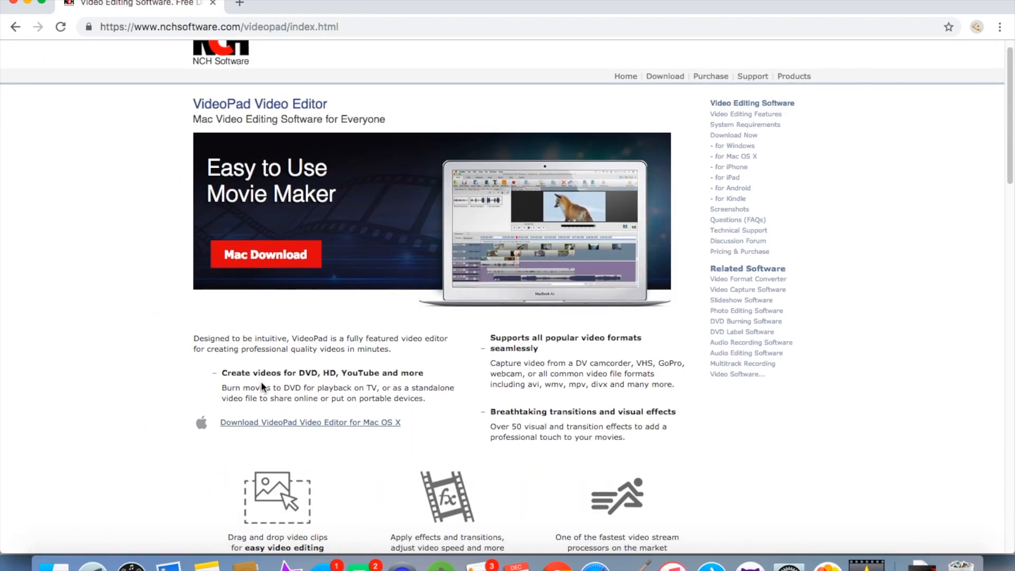
pyautogui.scroll(-3)
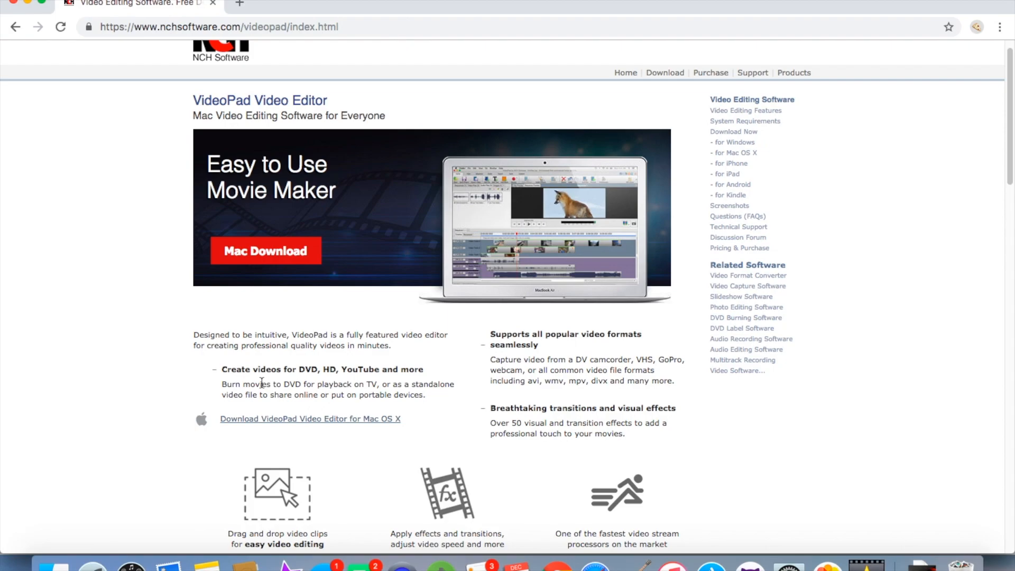
pyautogui.scroll(-3)
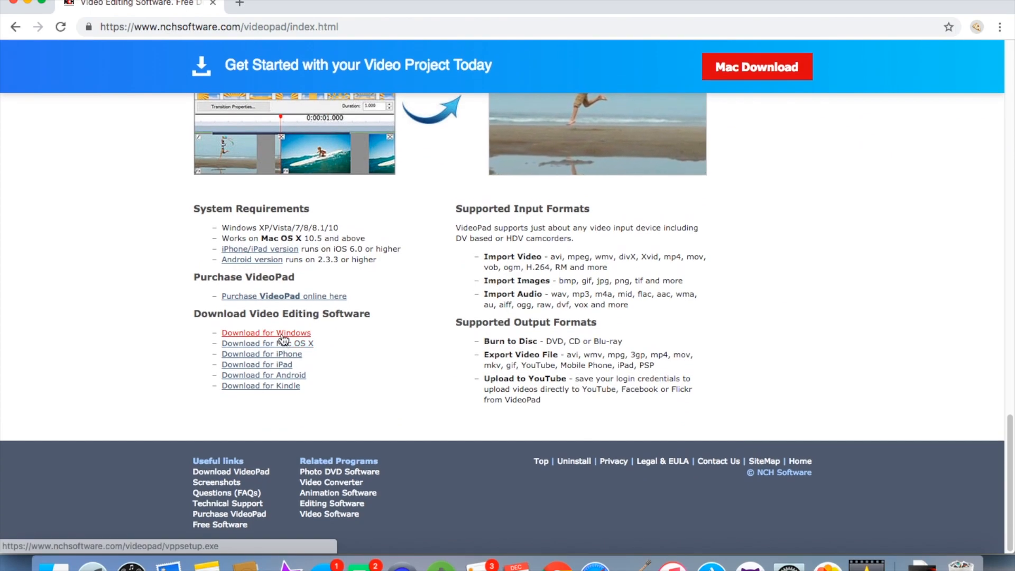
pyautogui.moveTo(267, 343)
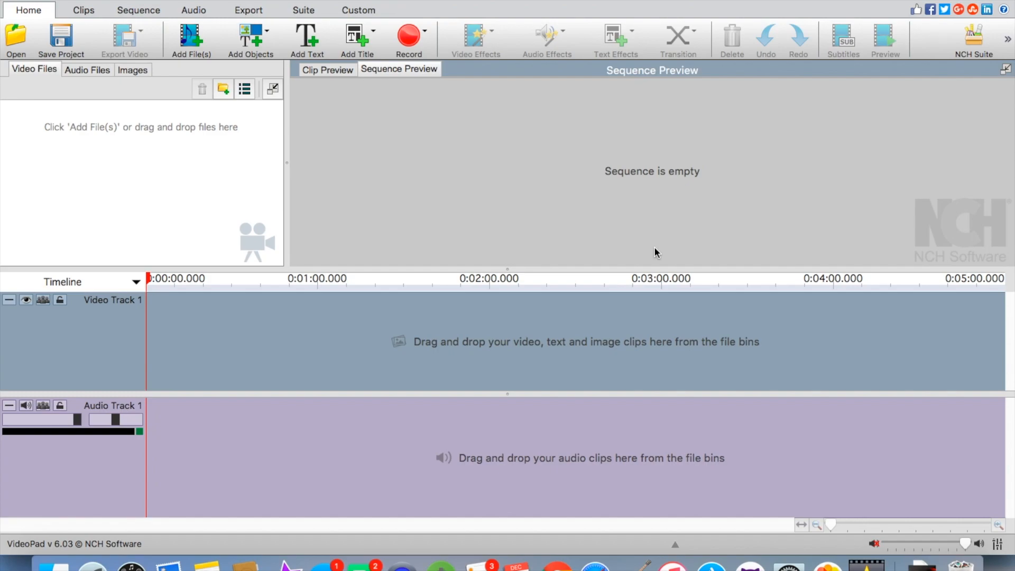
pyautogui.moveTo(169, 58)
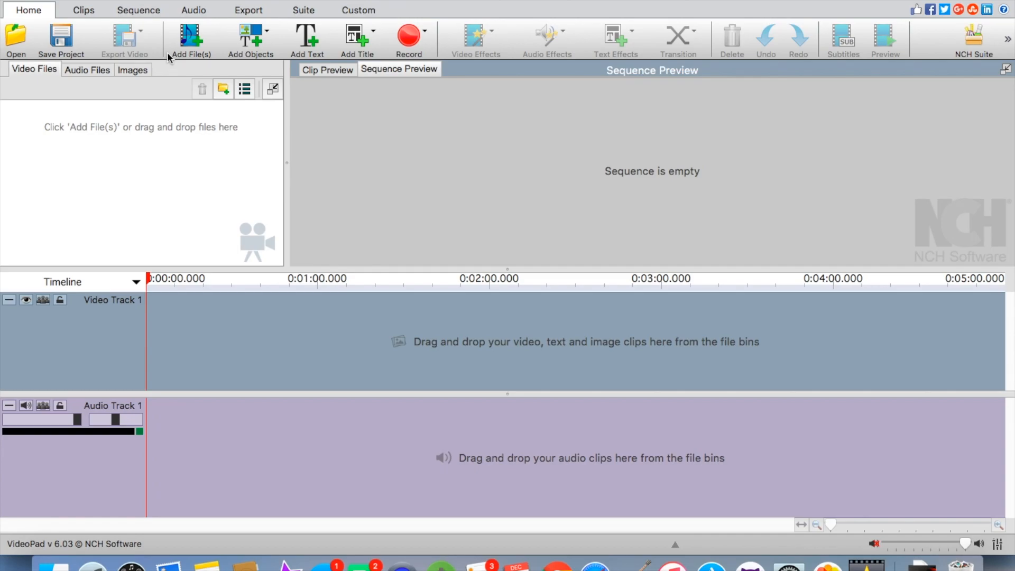
pyautogui.moveTo(191, 39)
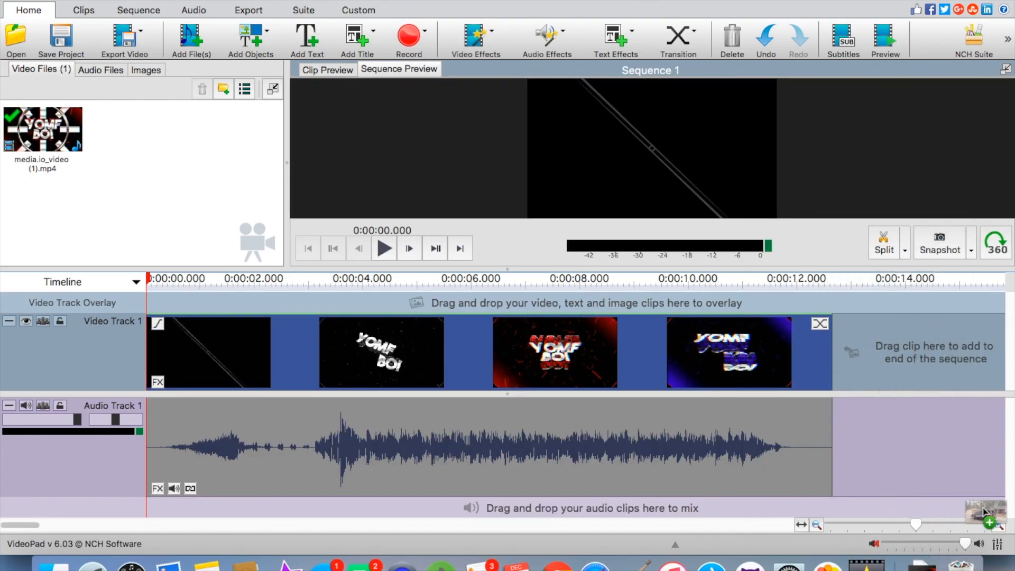
# Step: Add the intro clip media.io_video (1).mp4 to the timeline
pyautogui.click(190, 40)
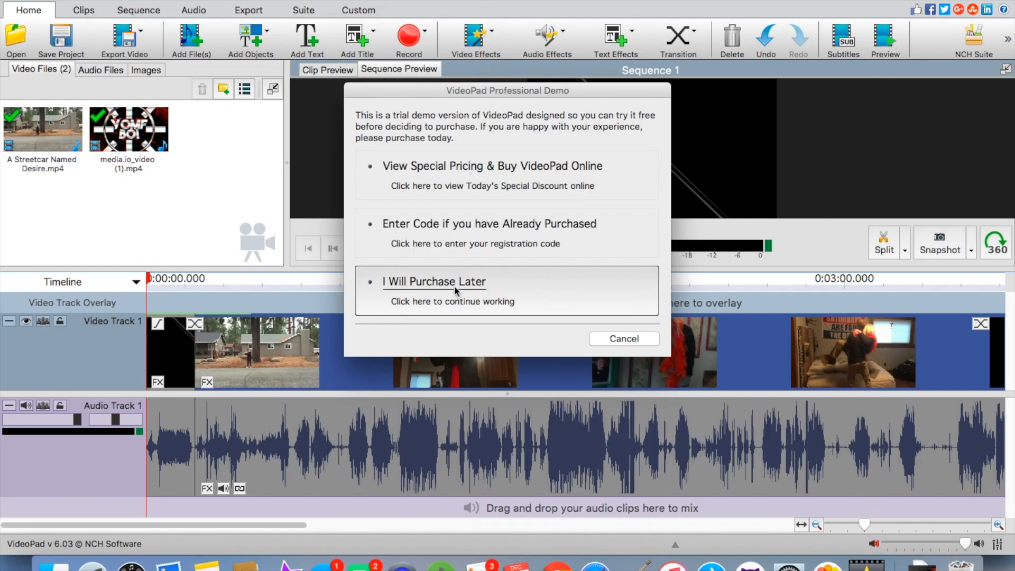
# Step: Dismiss the trial notice and export the sequence as WhateverYouWant.mp4
pyautogui.click(434, 281)
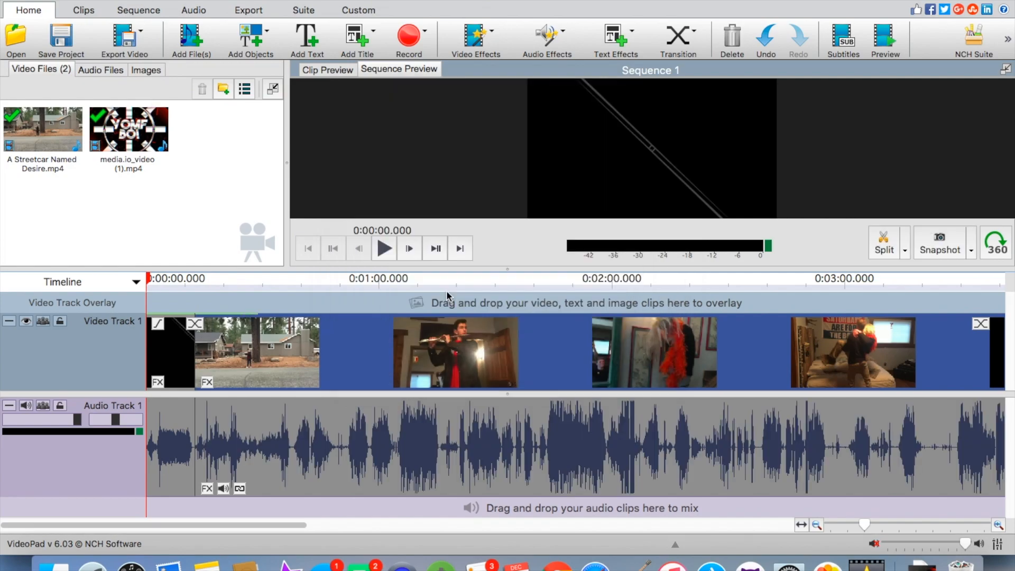
pyautogui.click(123, 39)
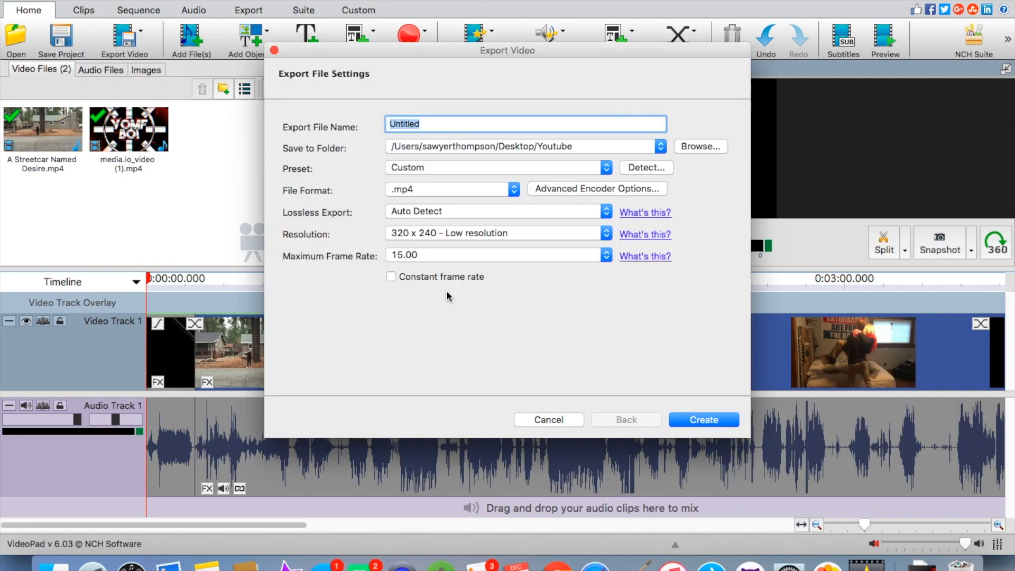
pyautogui.write('W')
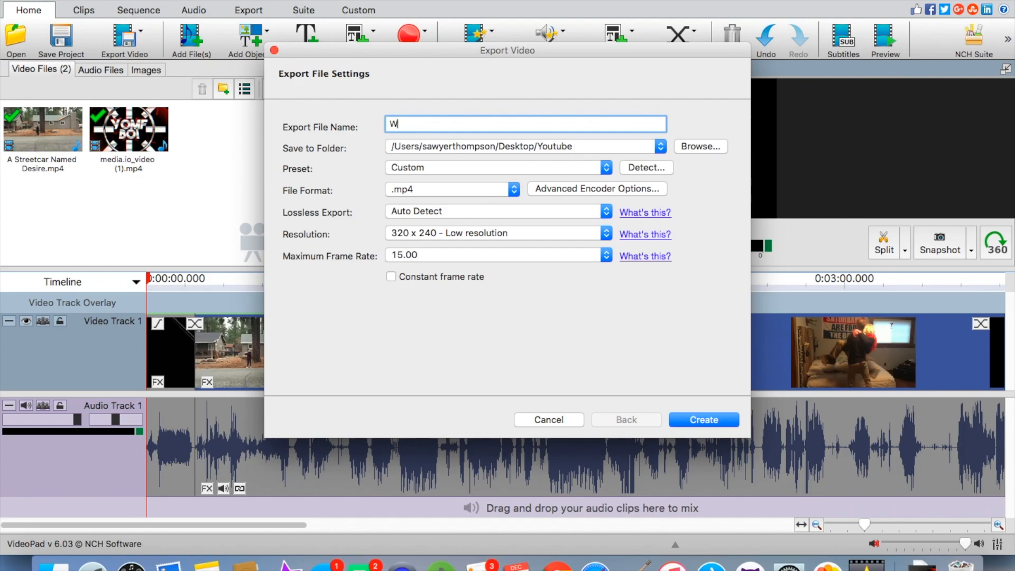
pyautogui.click(703, 419)
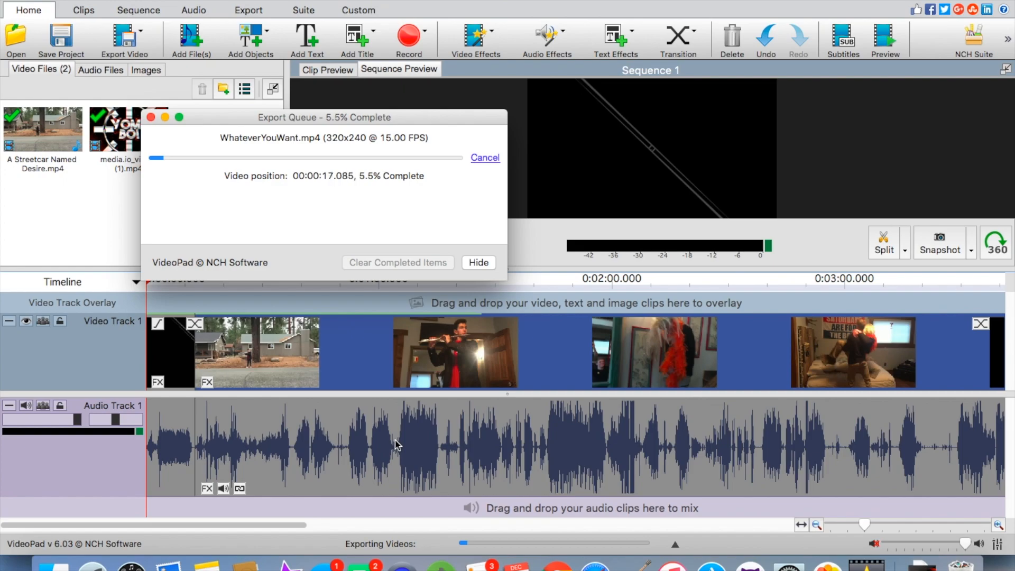
# Step: Hide the Export Queue progress window
pyautogui.click(478, 262)
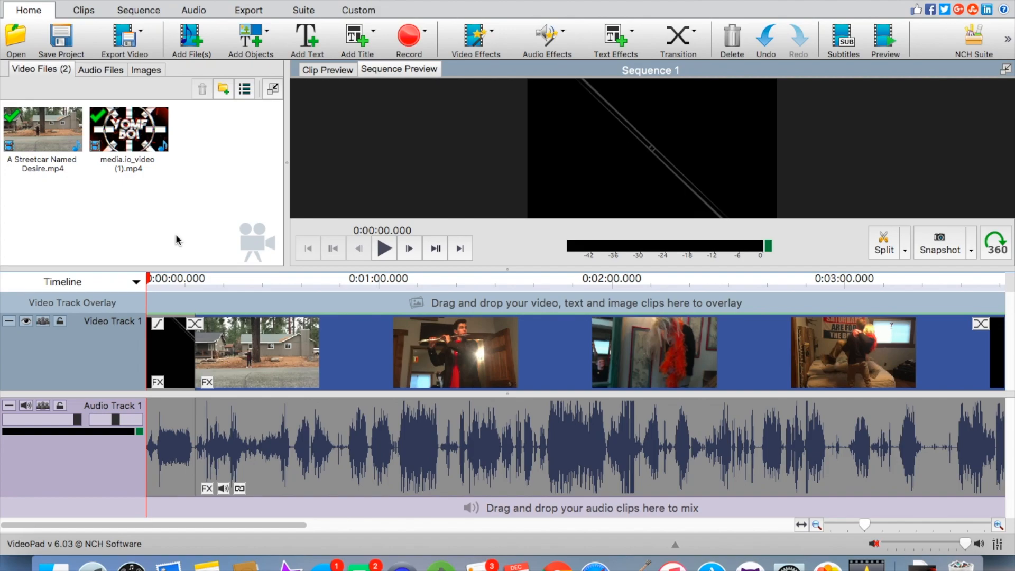
pyautogui.moveTo(89, 179)
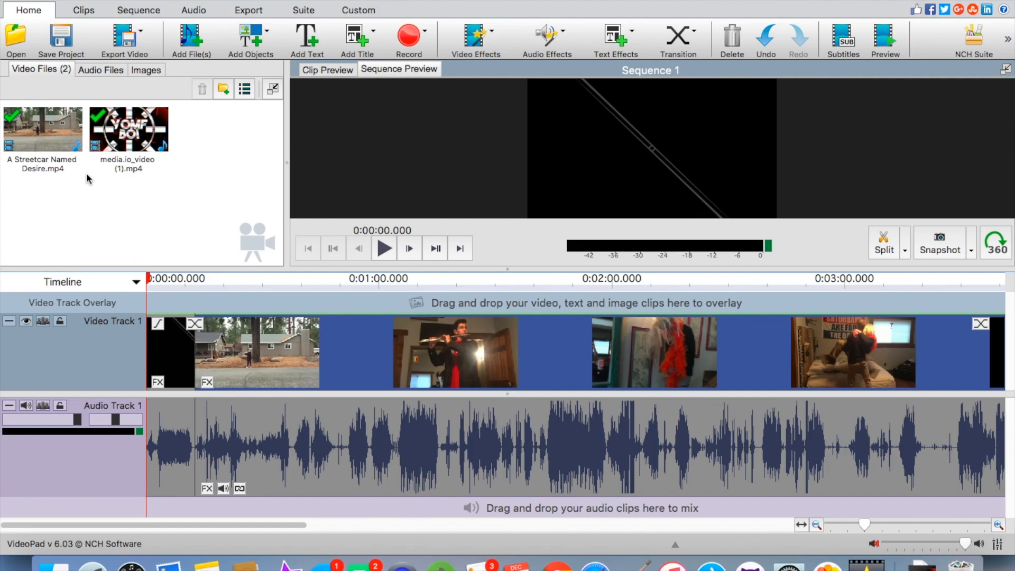
pyautogui.moveTo(390, 348)
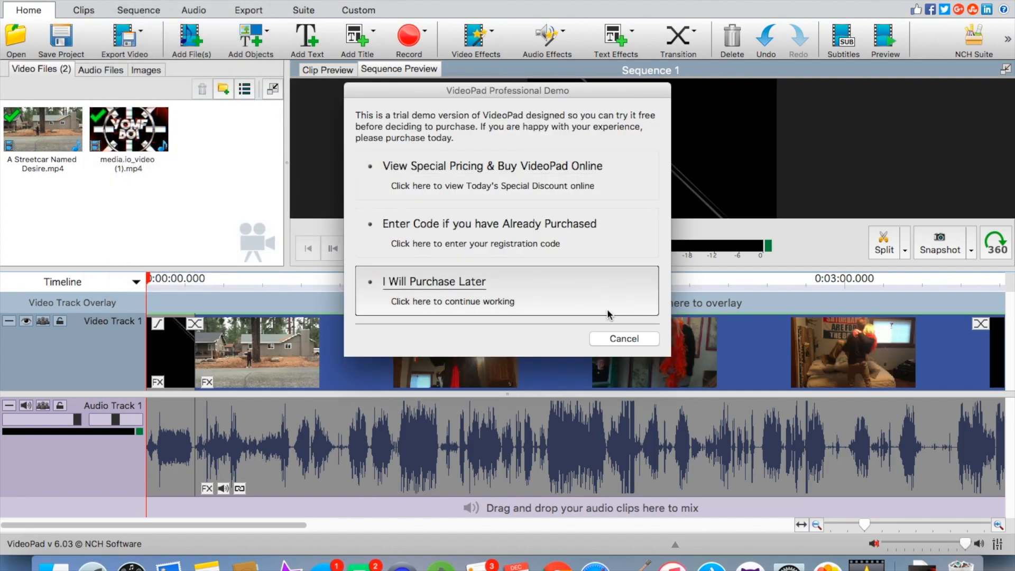
# Step: Dismiss the trial notice to reopen Export File Settings with the Untitled name
pyautogui.click(434, 280)
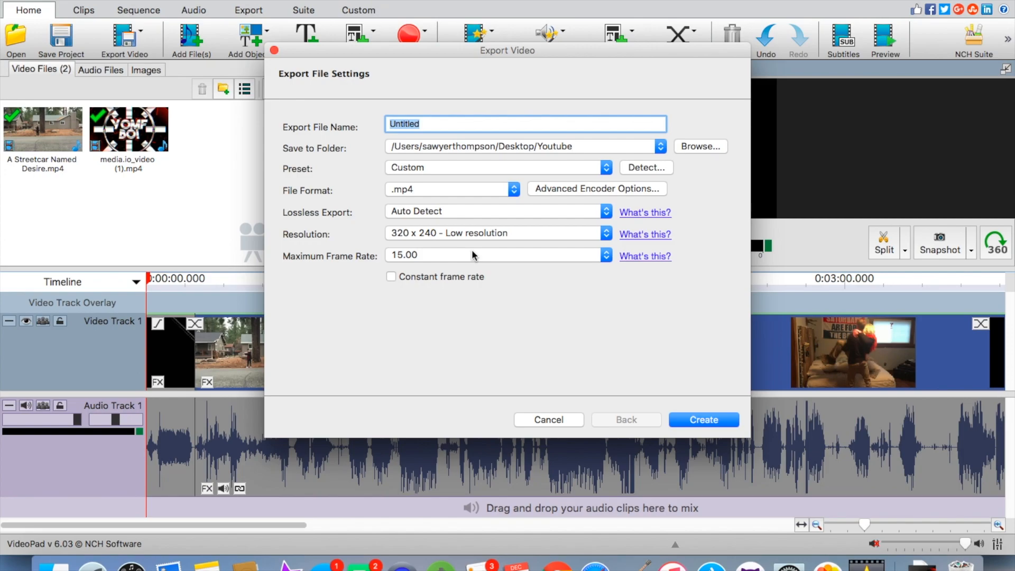
pyautogui.moveTo(449, 195)
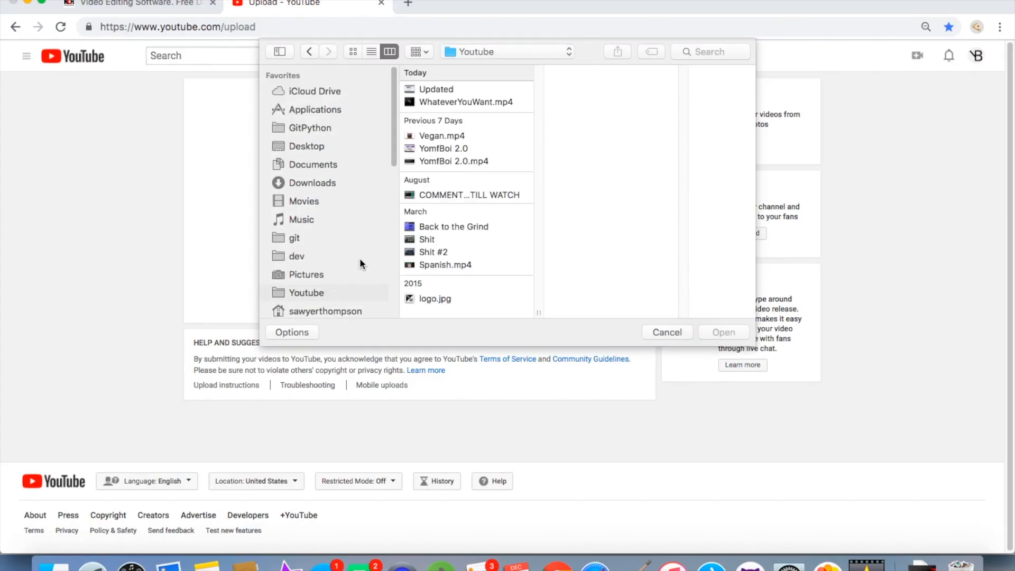
# Step: Pick WhateverYouWant.mp4 from the Youtube folder for upload
pyautogui.click(465, 101)
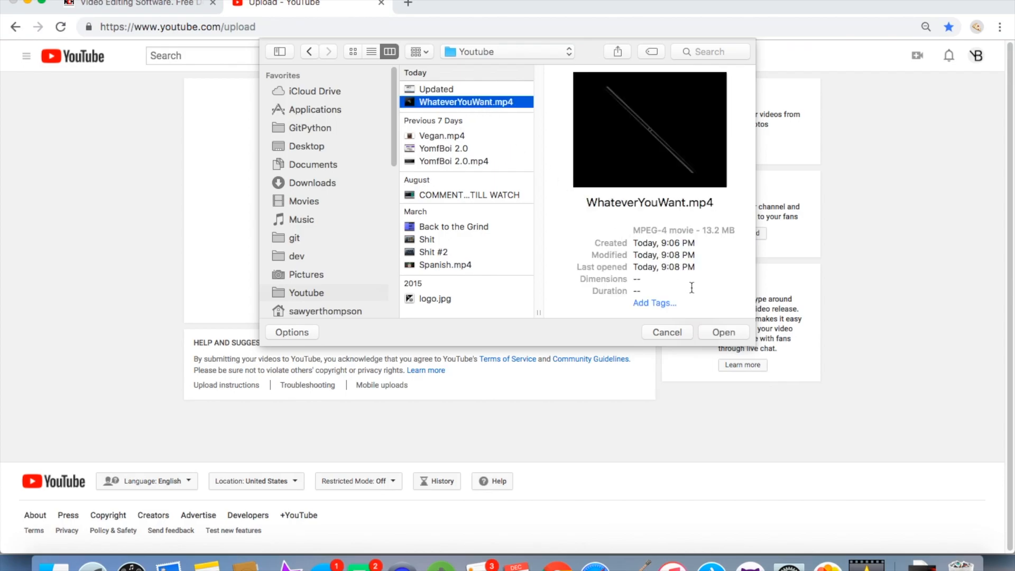